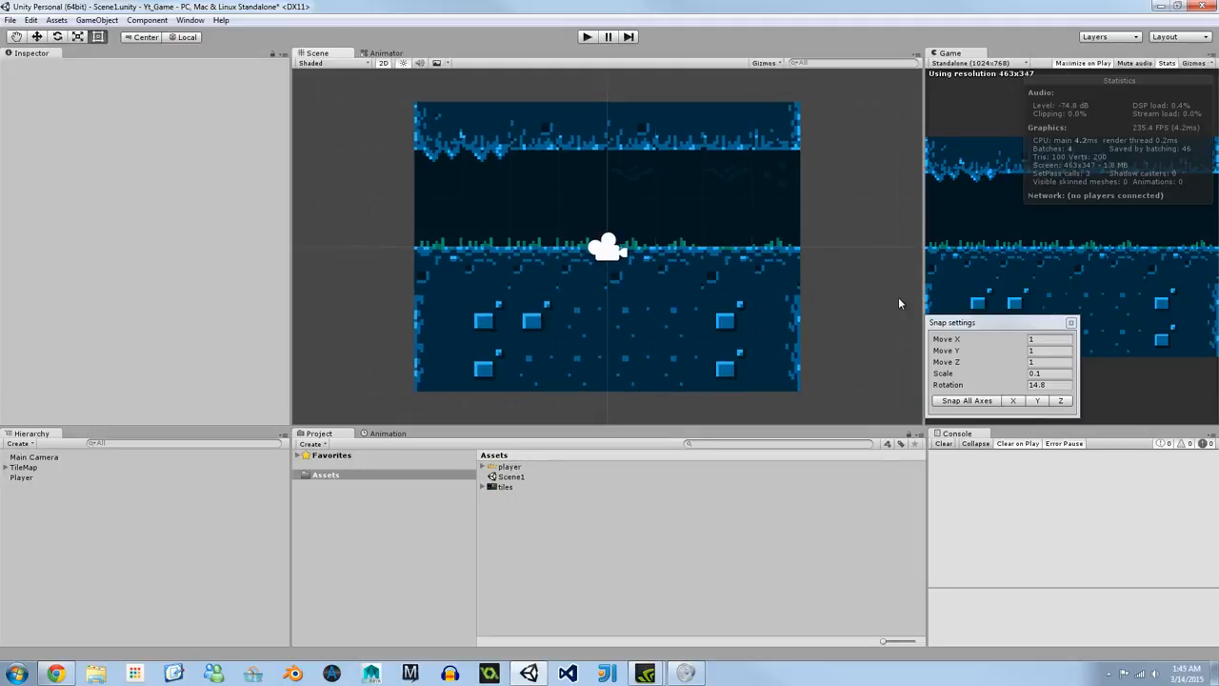
mouse_move(886, 278)
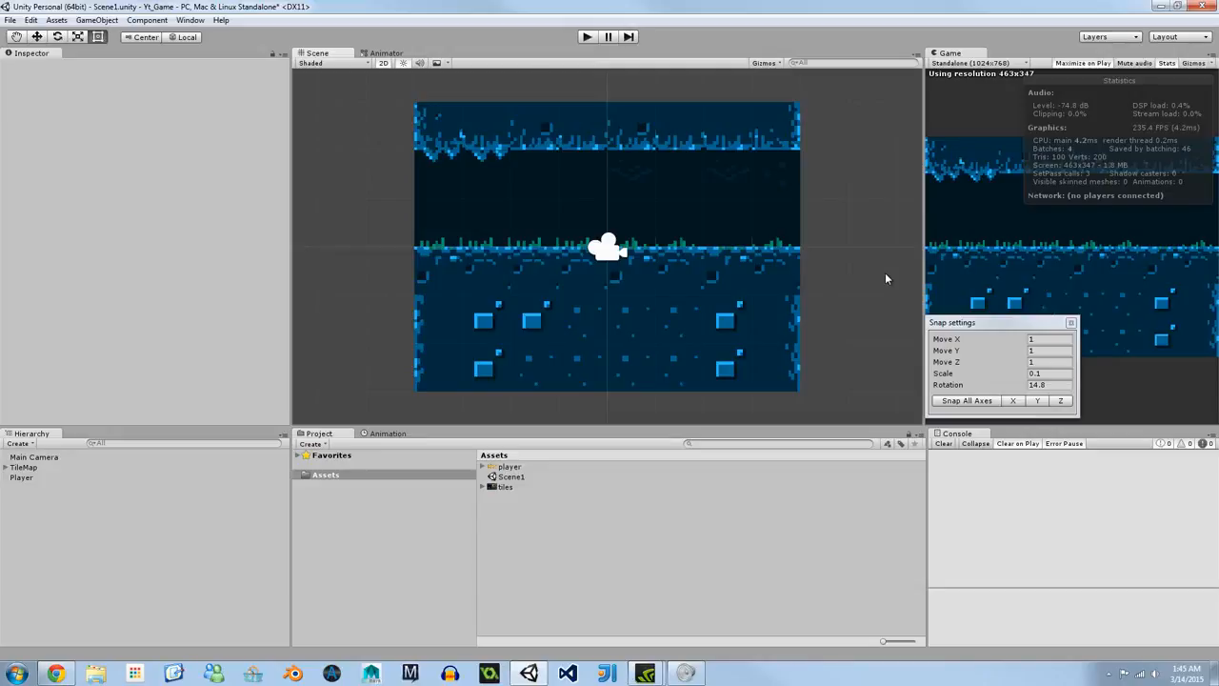
mouse_move(634, 271)
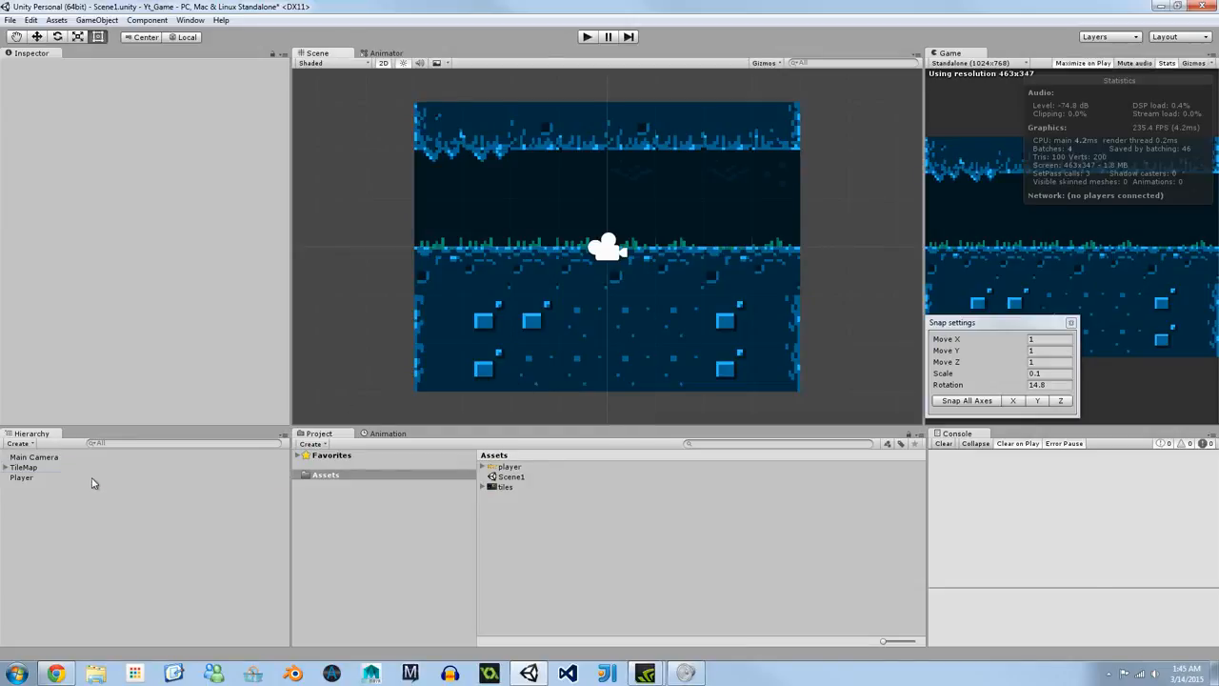
Keep Player on the Default sorting layer and move the sprite onto the grassy ground
click(22, 477)
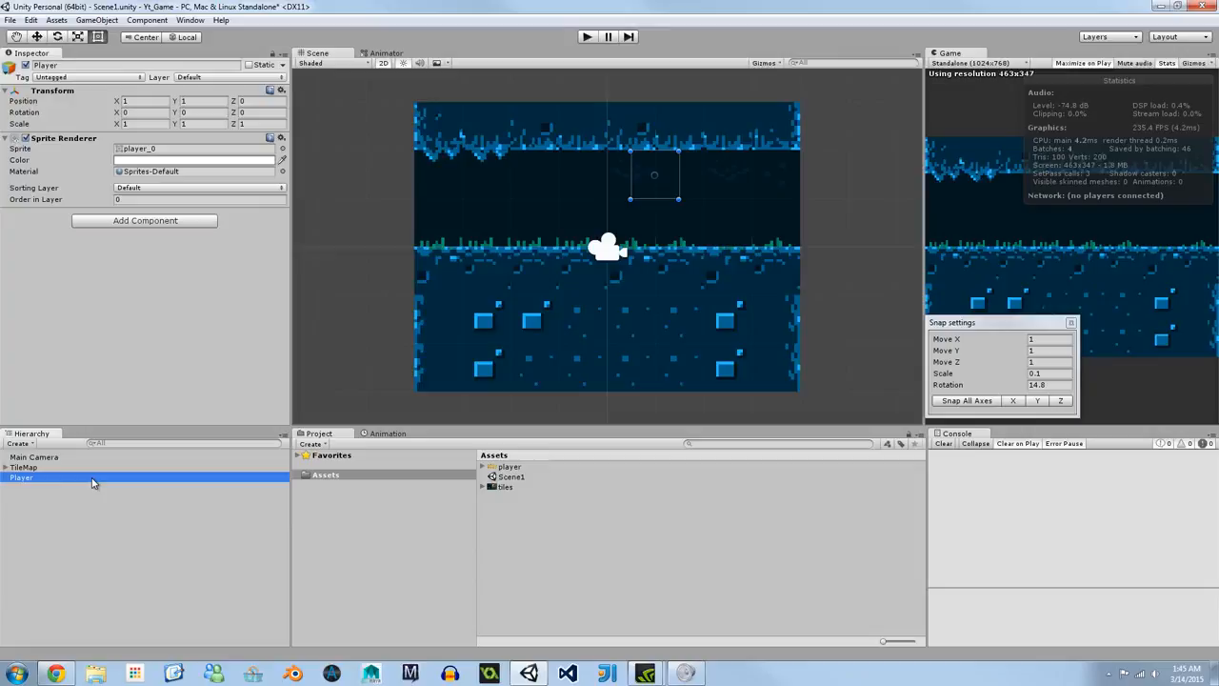
mouse_move(19, 229)
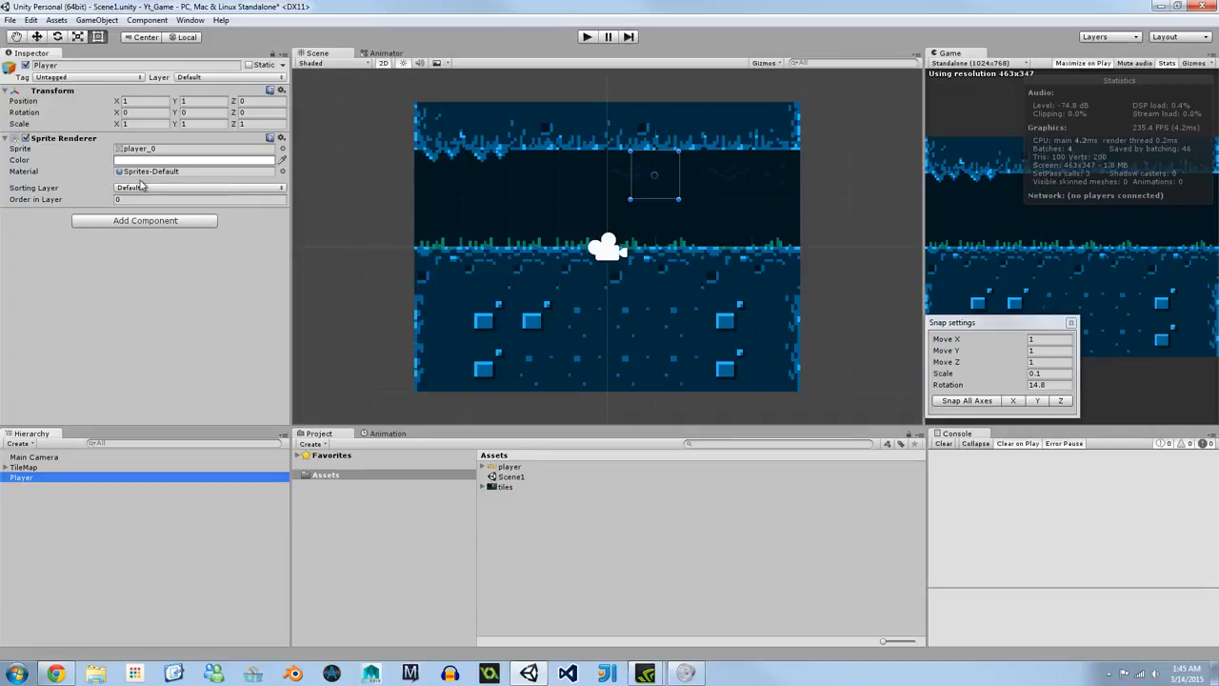
click(198, 187)
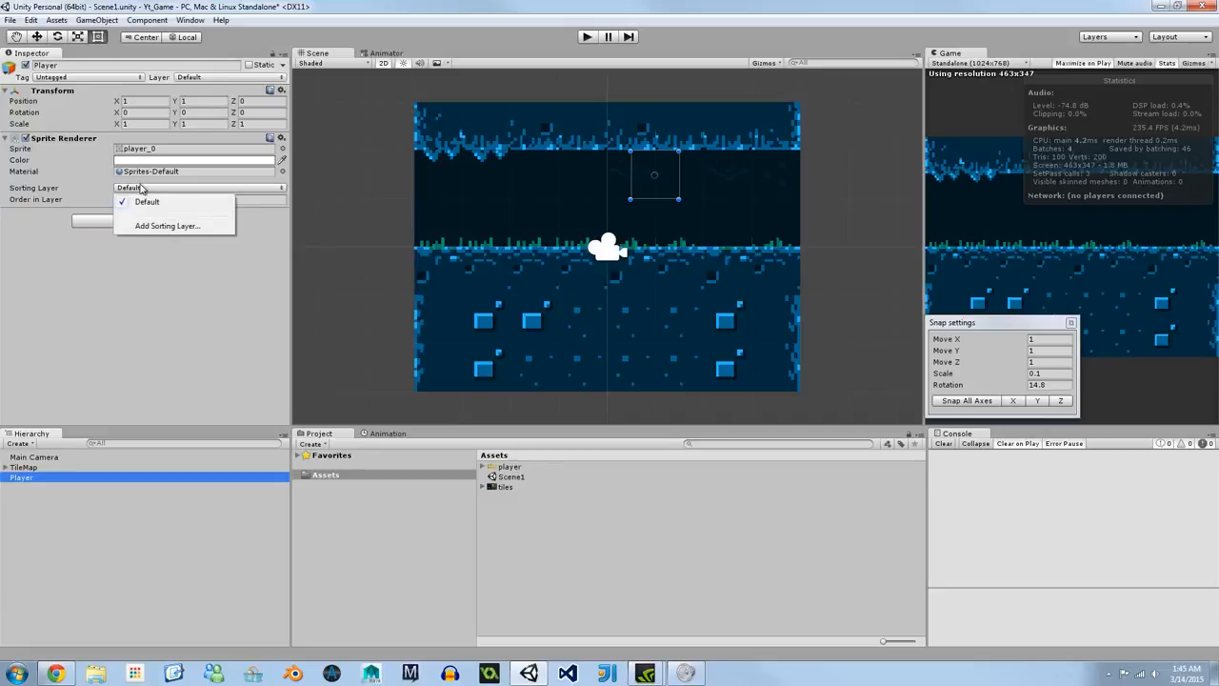
click(146, 201)
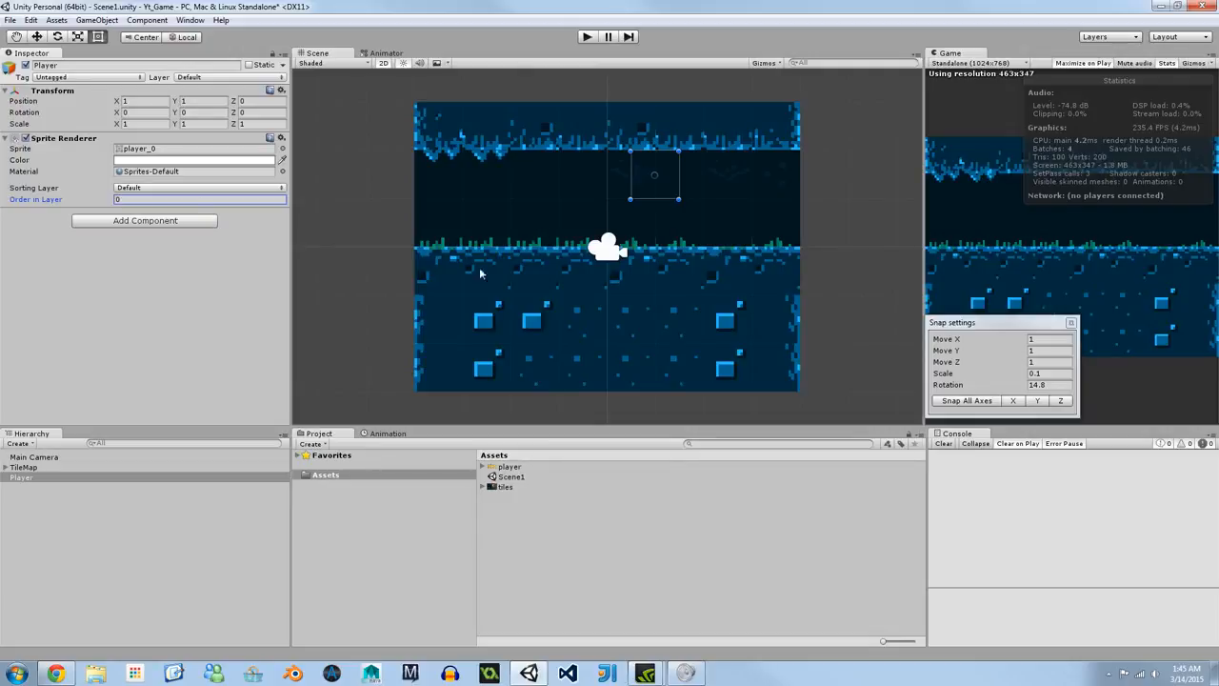
mouse_move(174, 423)
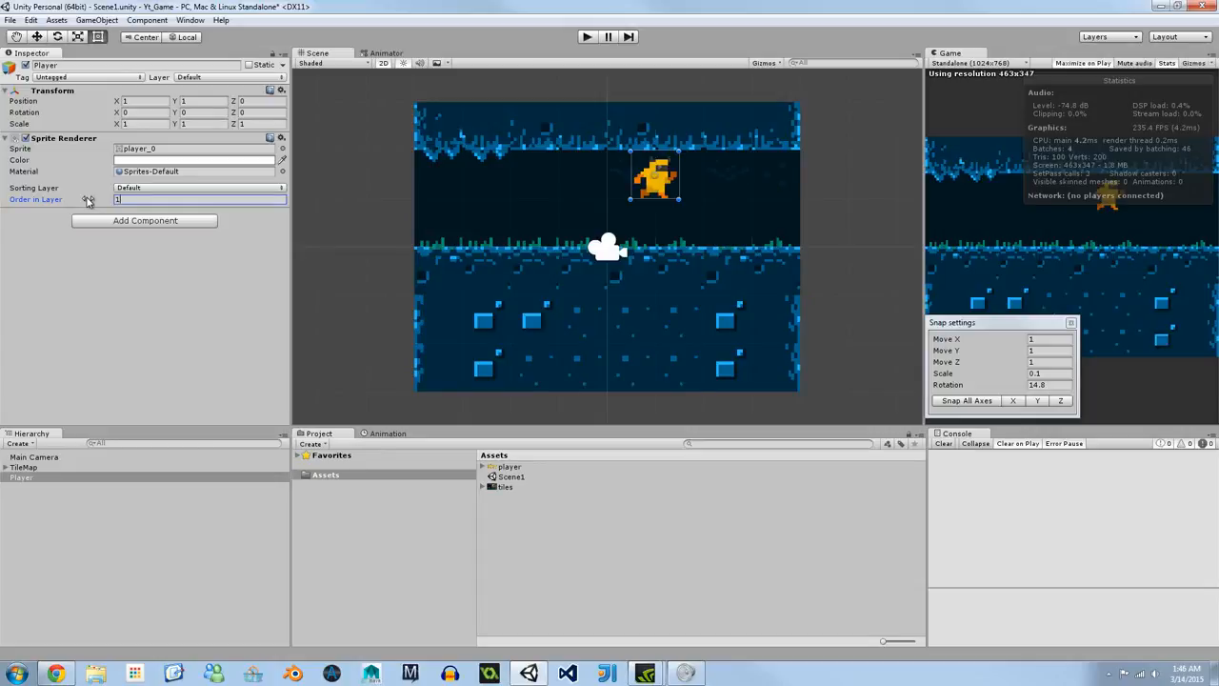
mouse_move(249, 301)
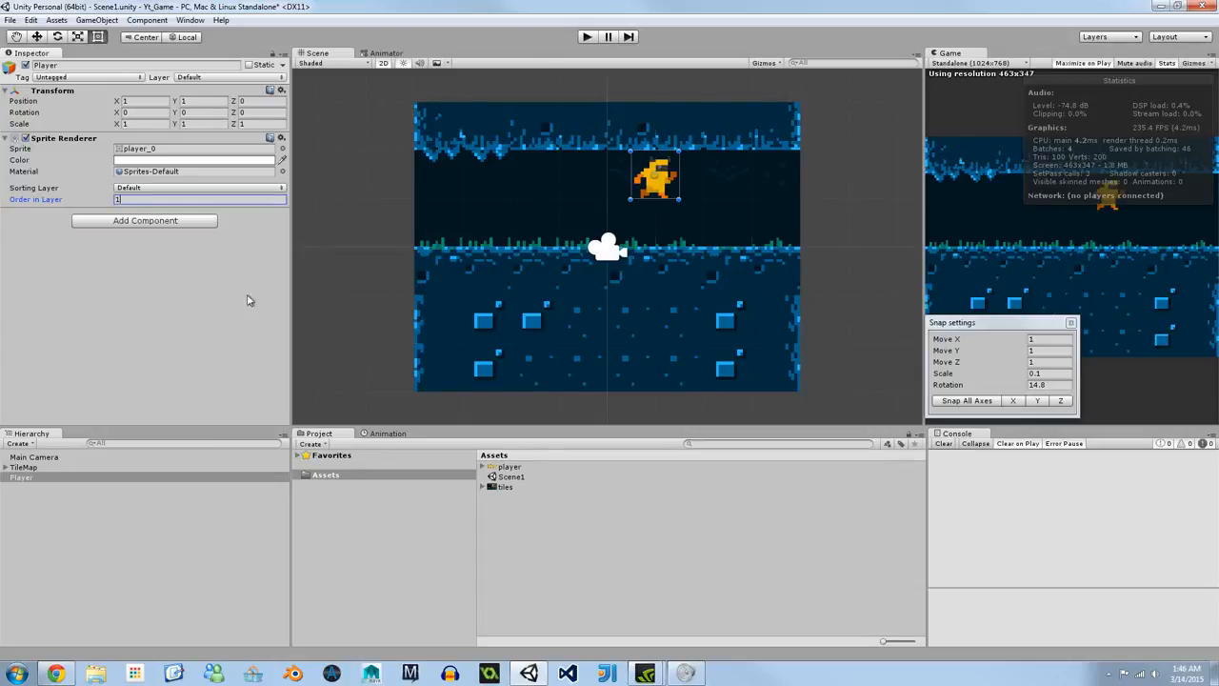
drag(655, 181, 667, 220)
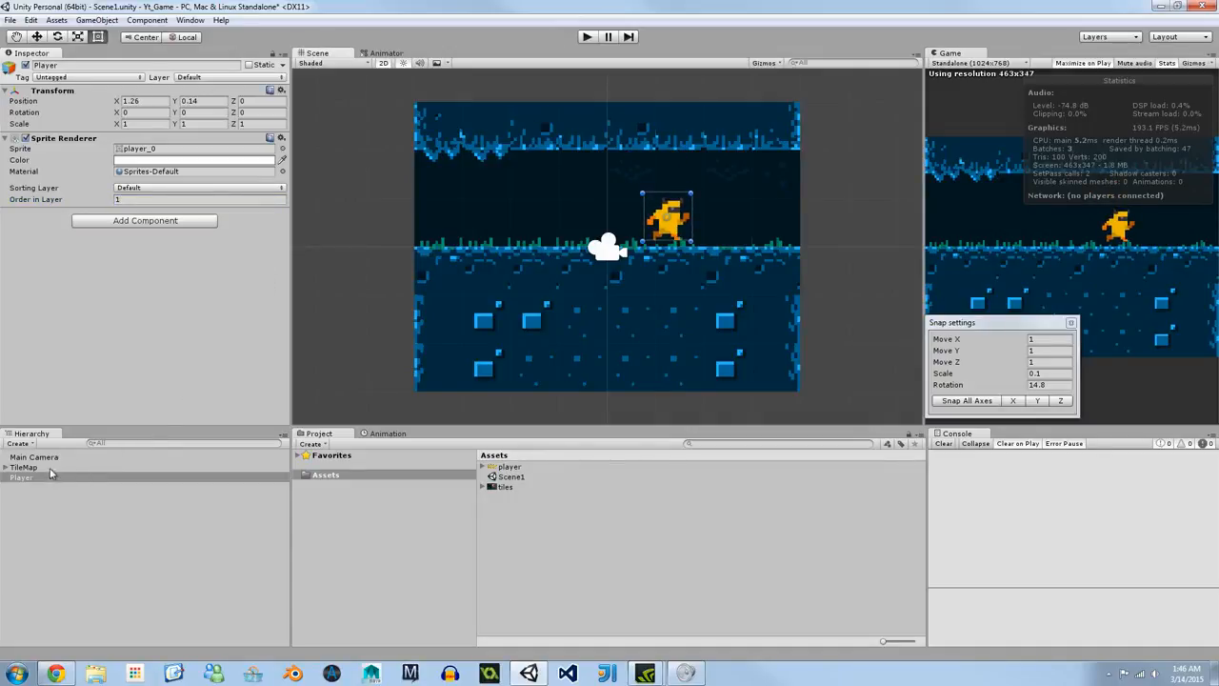
click(24, 467)
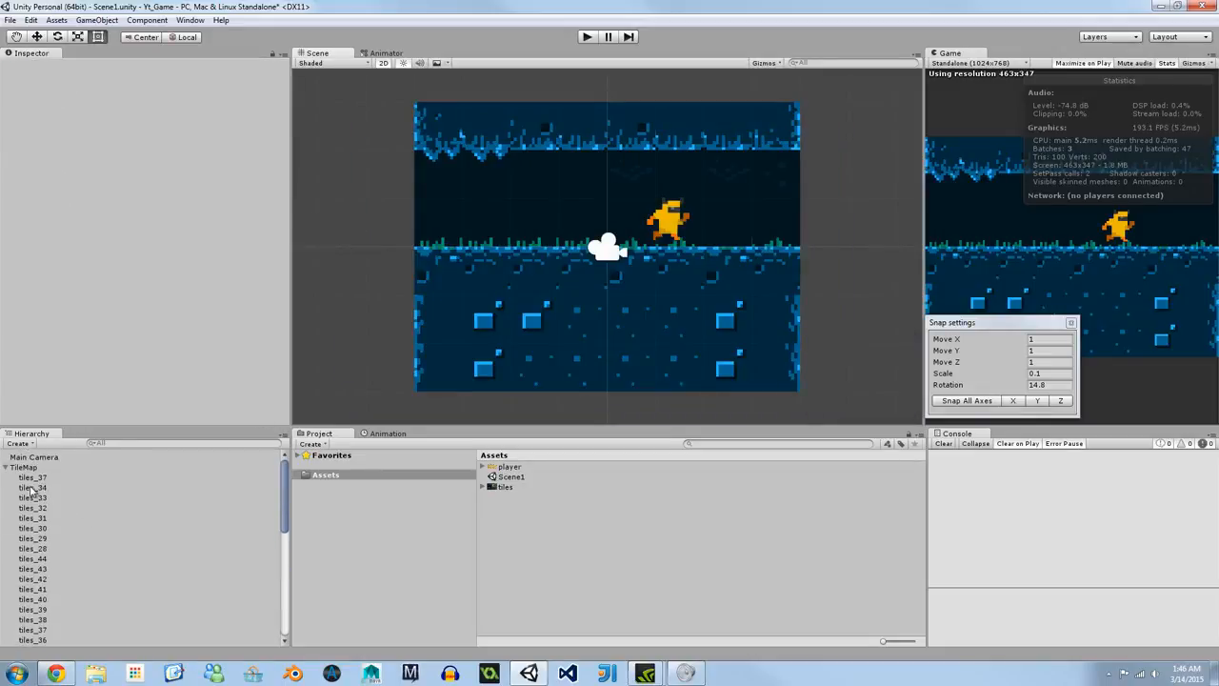
click(8, 467)
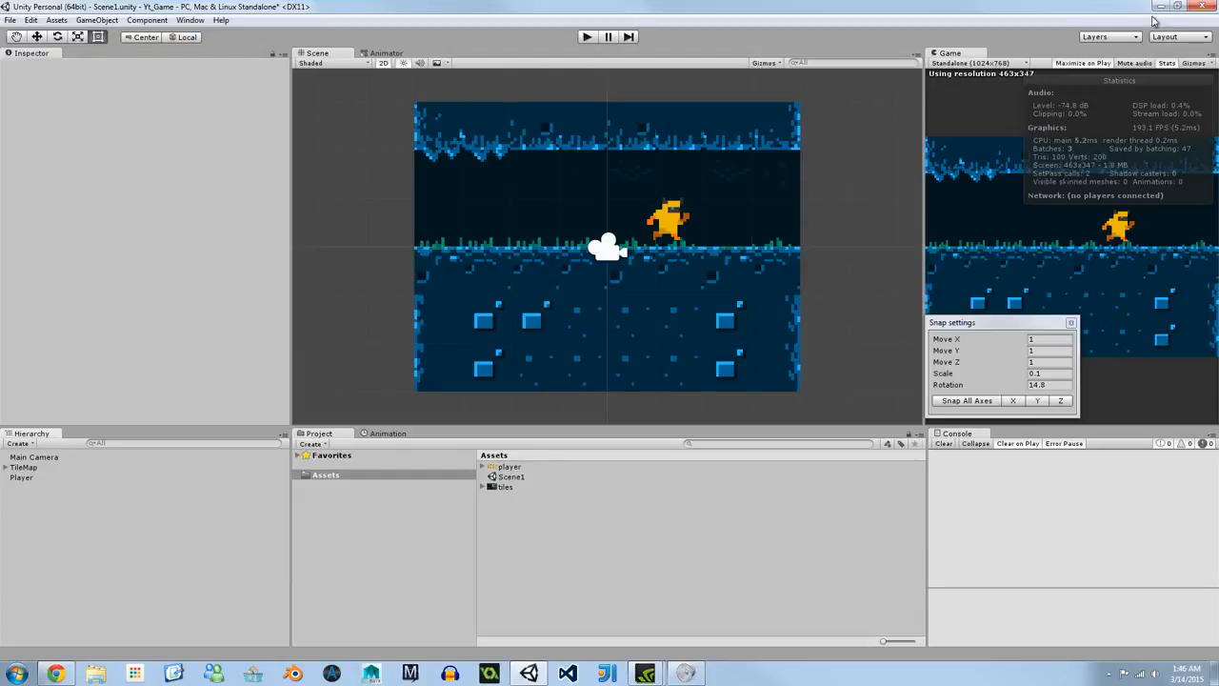
Name User Layer 8 'Background' through Edit Layers
click(1094, 36)
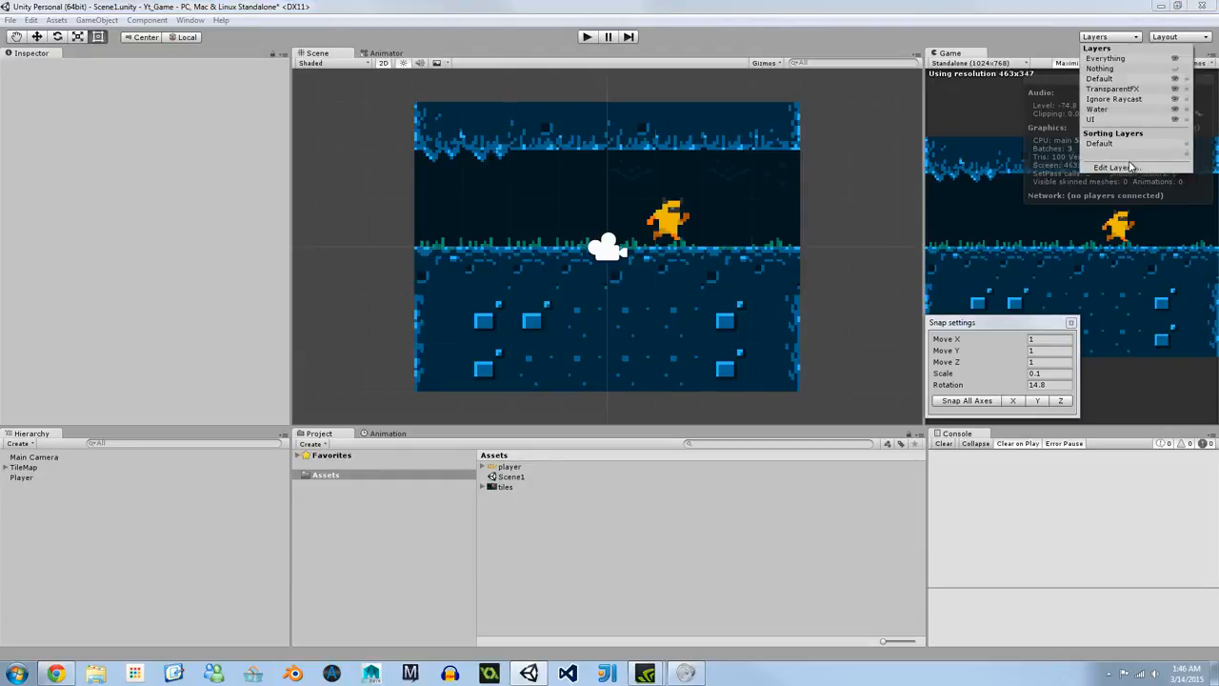
click(1113, 168)
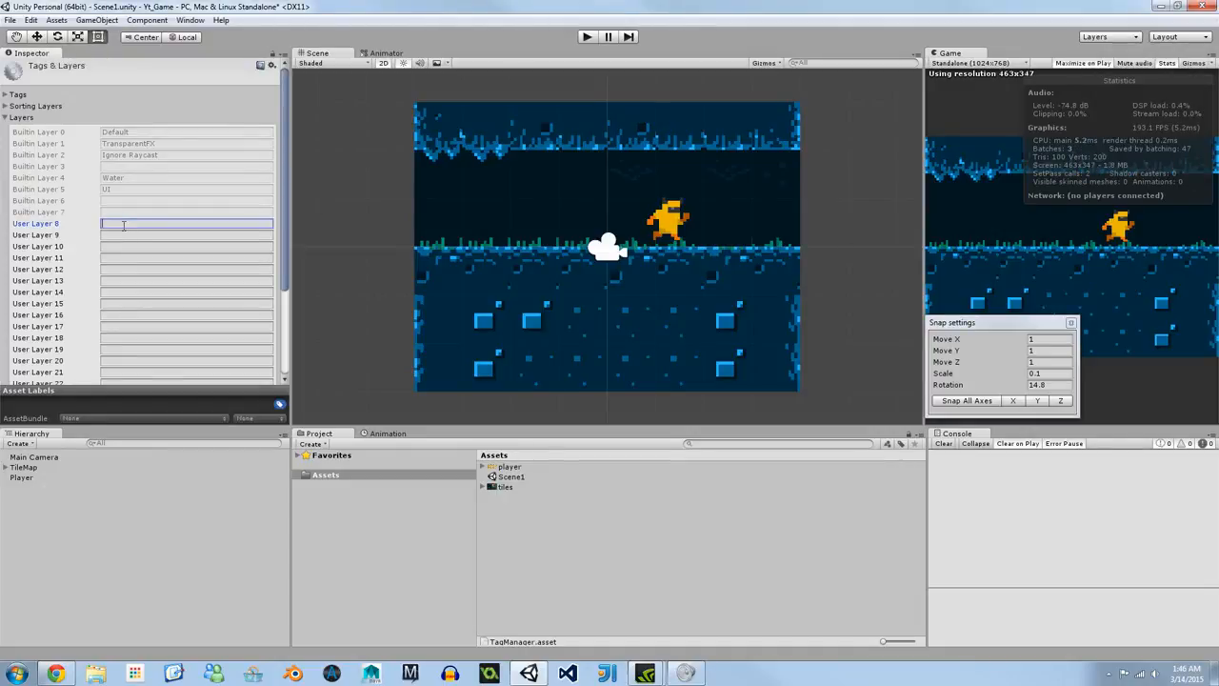
text(Background)
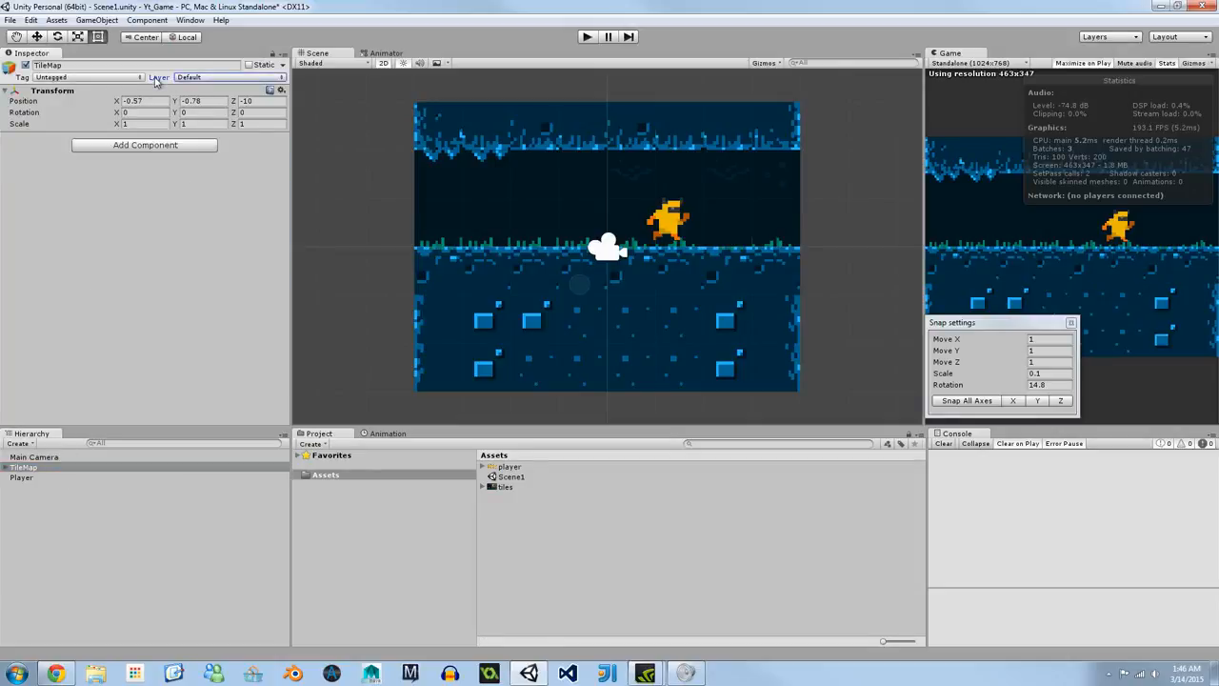
Assign the TileMap object to the Background layer
click(224, 77)
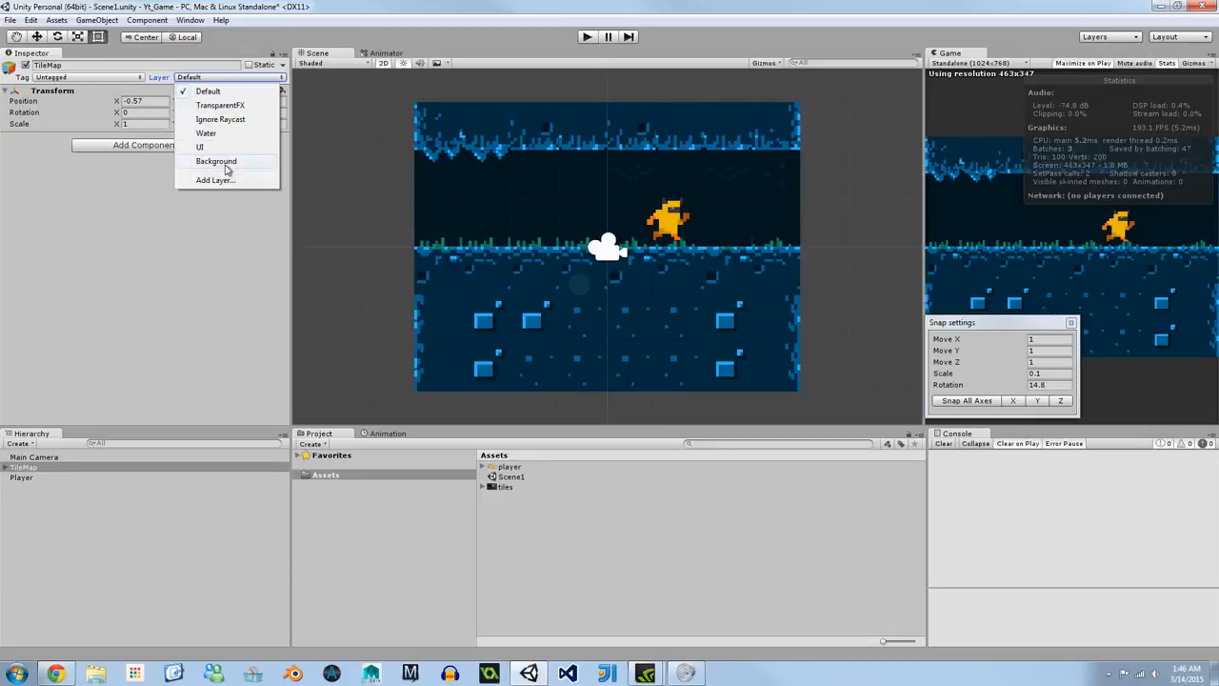
click(216, 160)
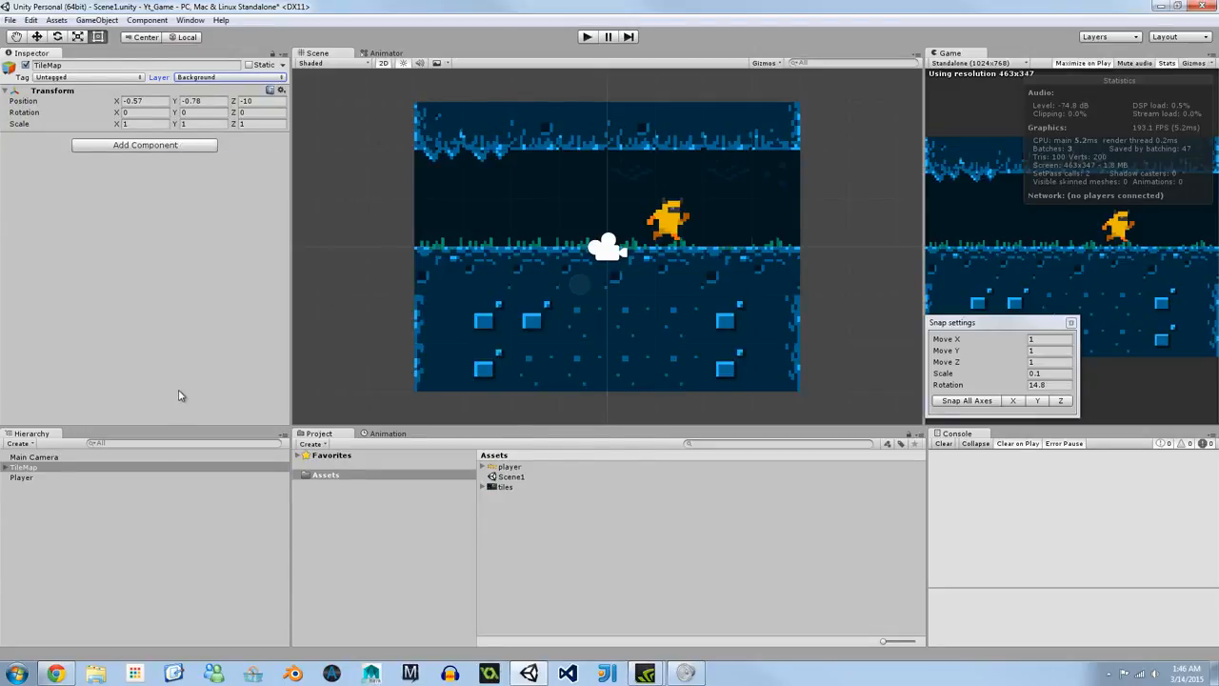
click(10, 467)
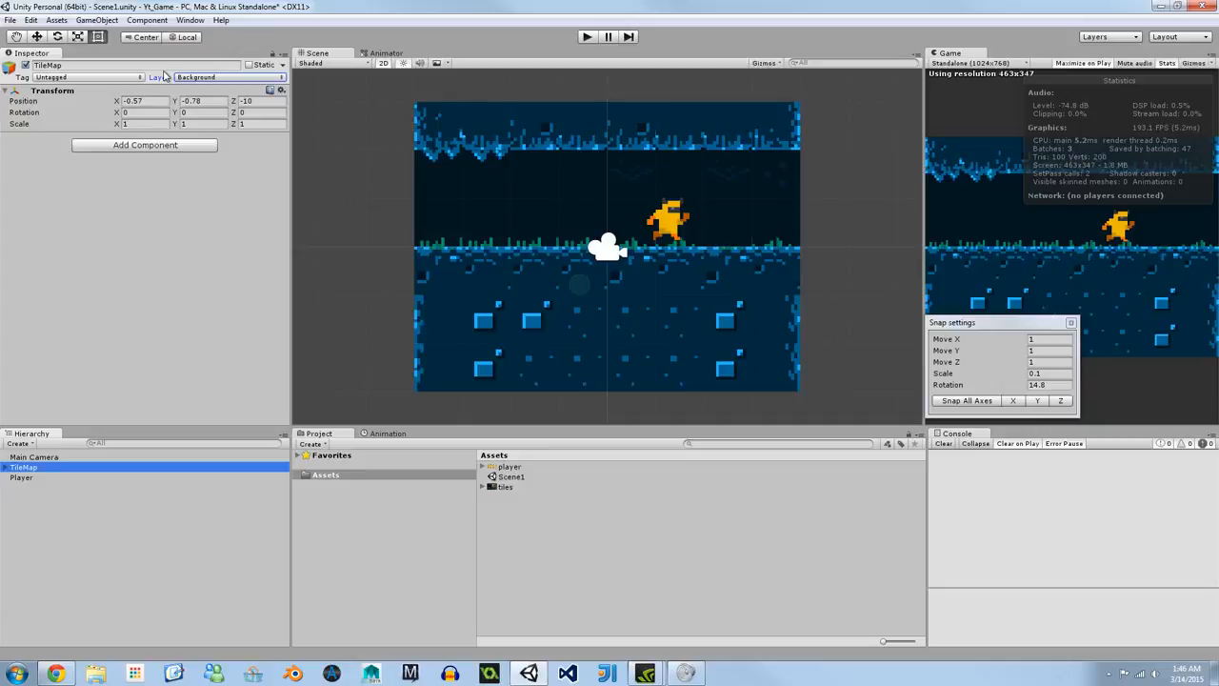
click(1108, 37)
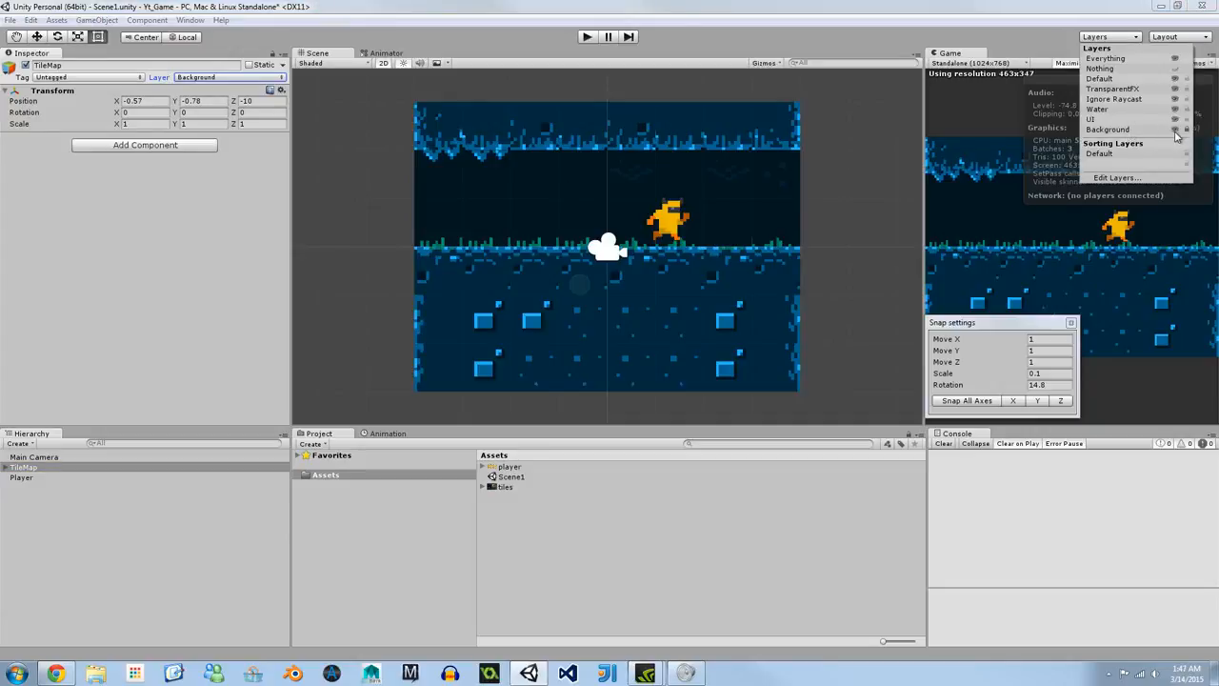
Lock the Background layer against editing
click(1175, 128)
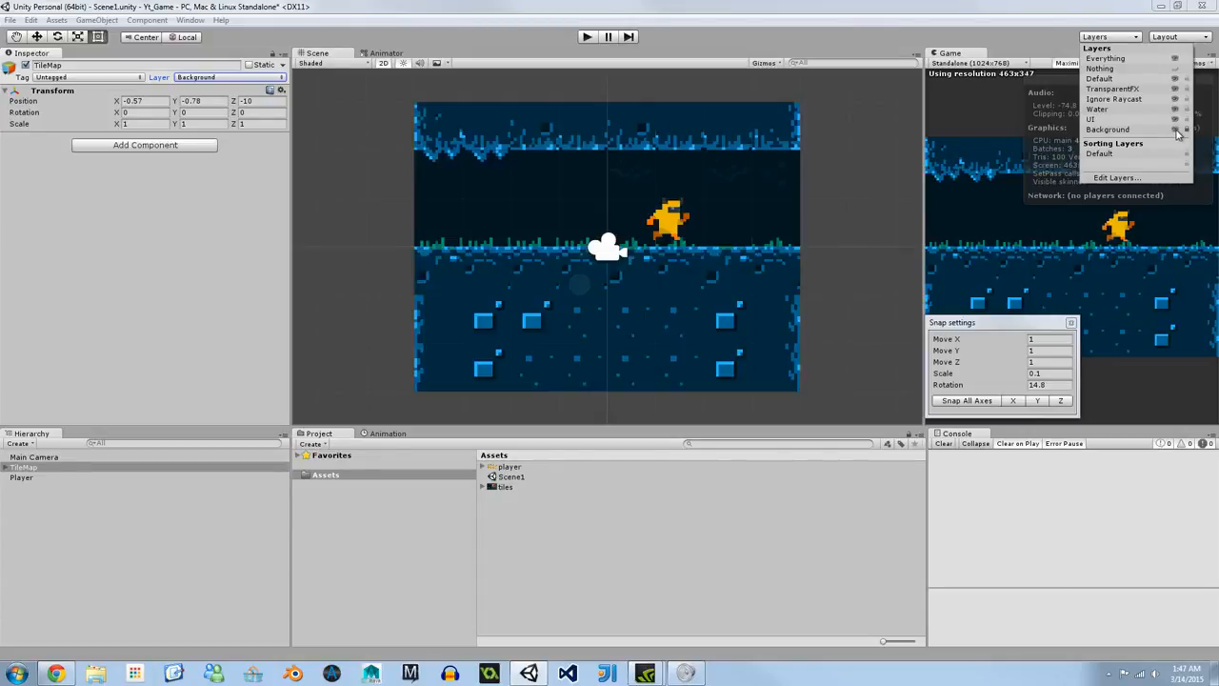
mouse_move(1186, 128)
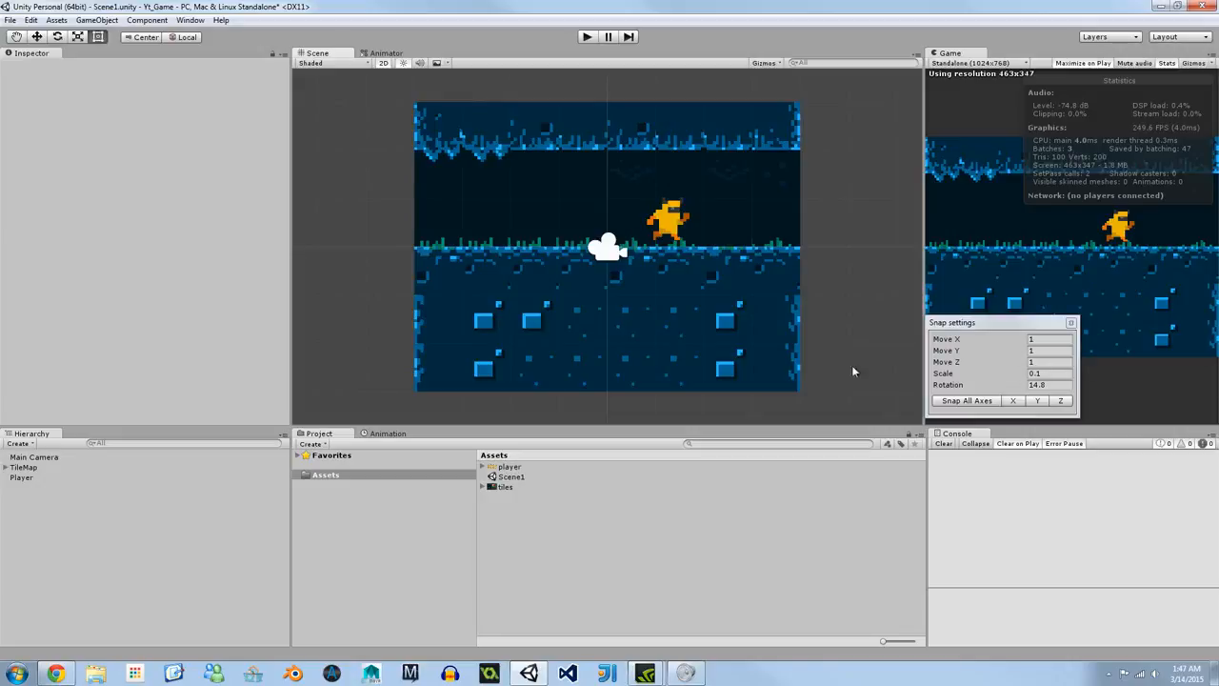
Add an Edge Collider 2D and a Box Collider 2D to the TileMap
click(24, 467)
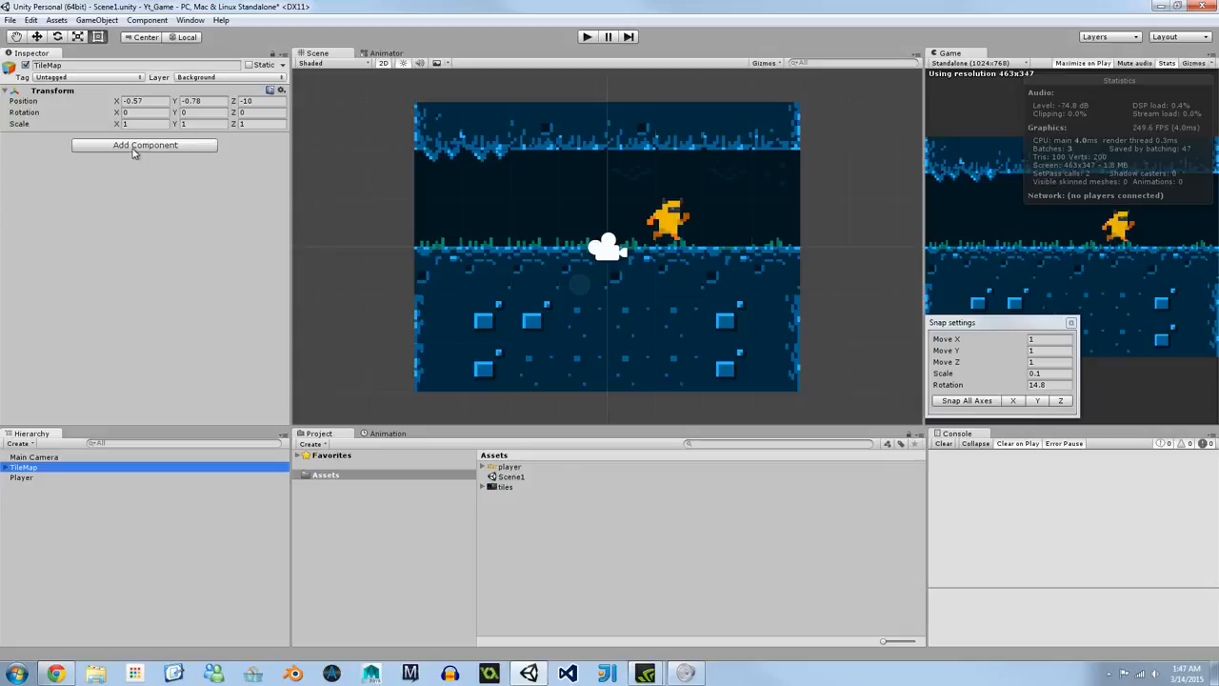
click(144, 145)
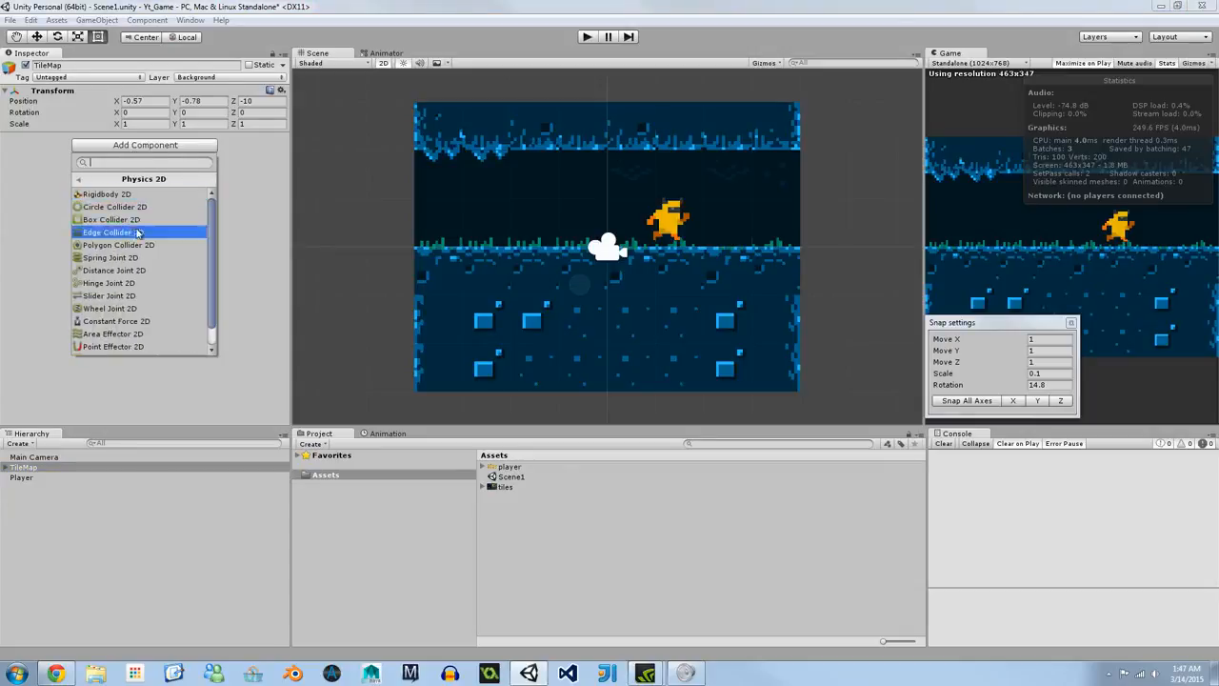
click(107, 231)
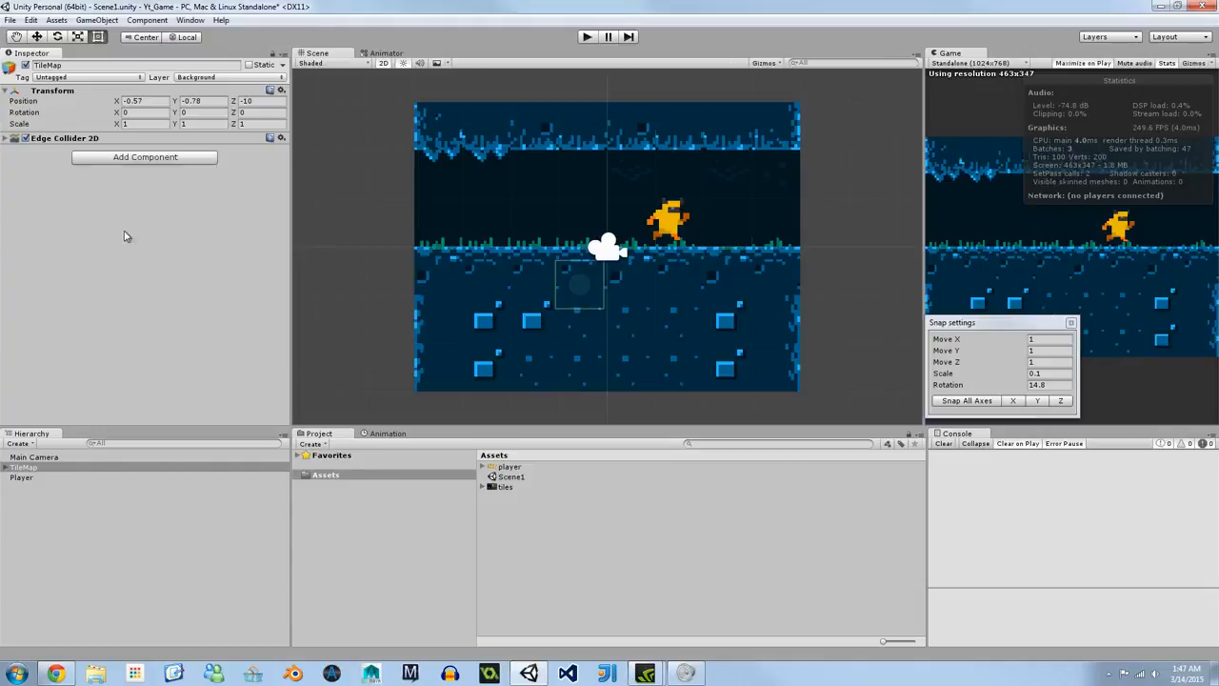
click(6, 139)
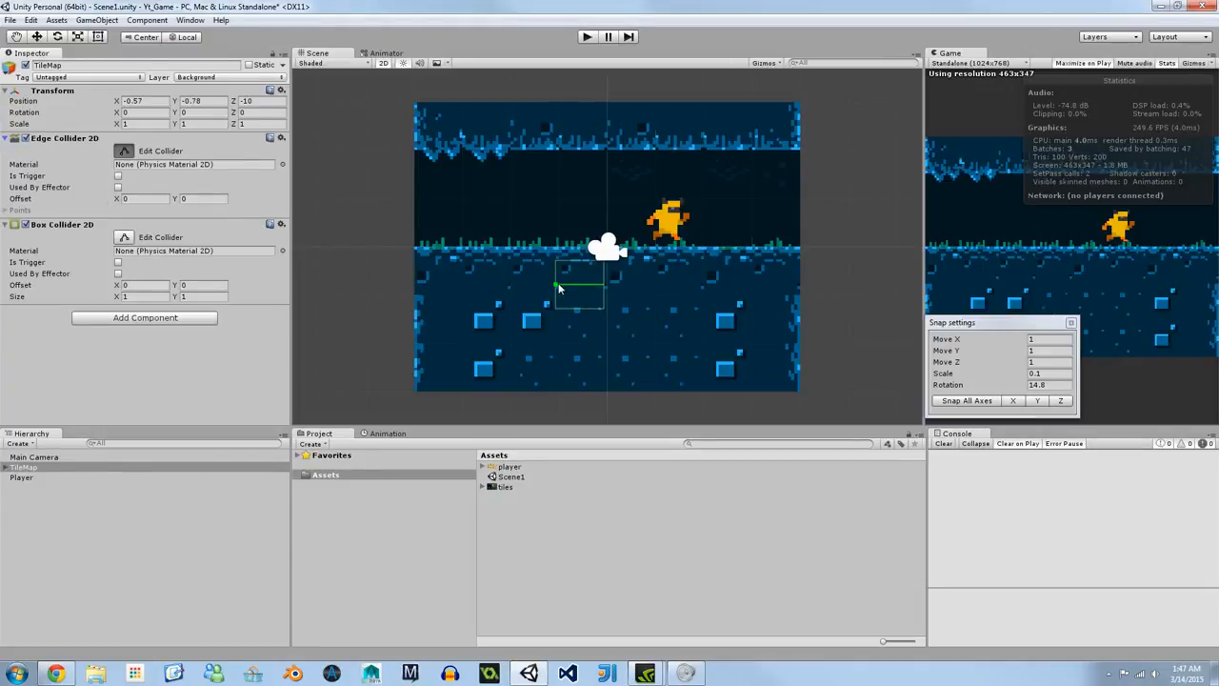
Resize the TileMap's colliders to span the full-width ground strip
drag(557, 287, 416, 251)
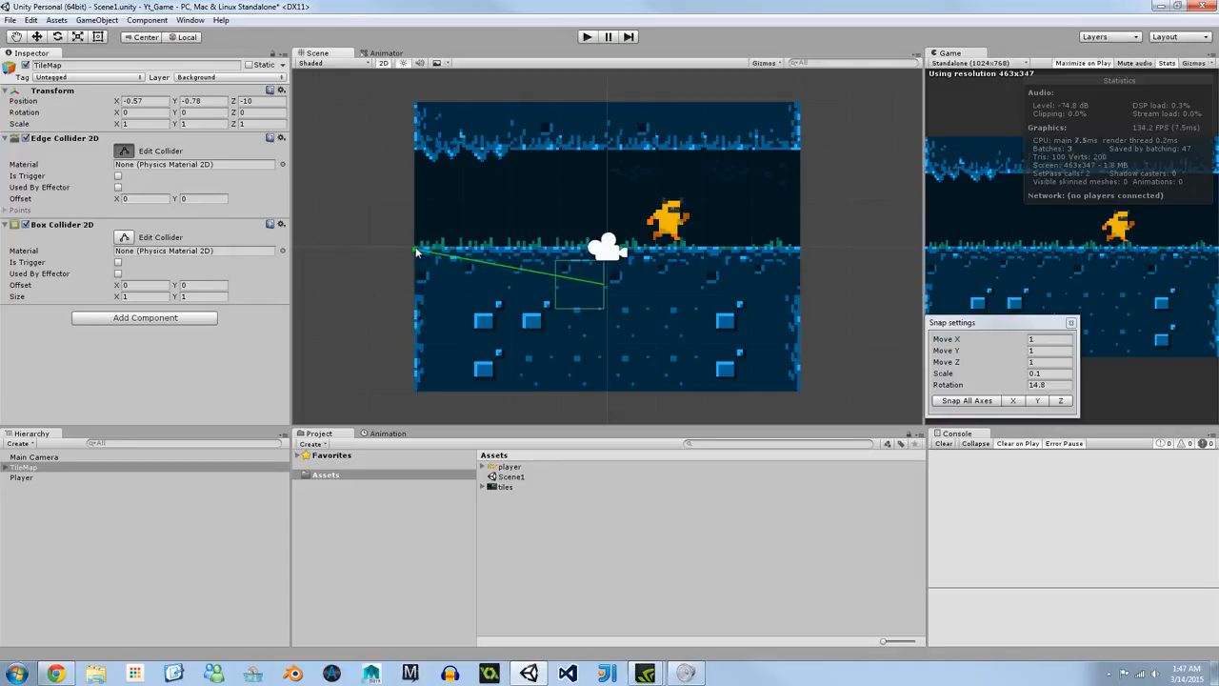
drag(415, 251, 801, 255)
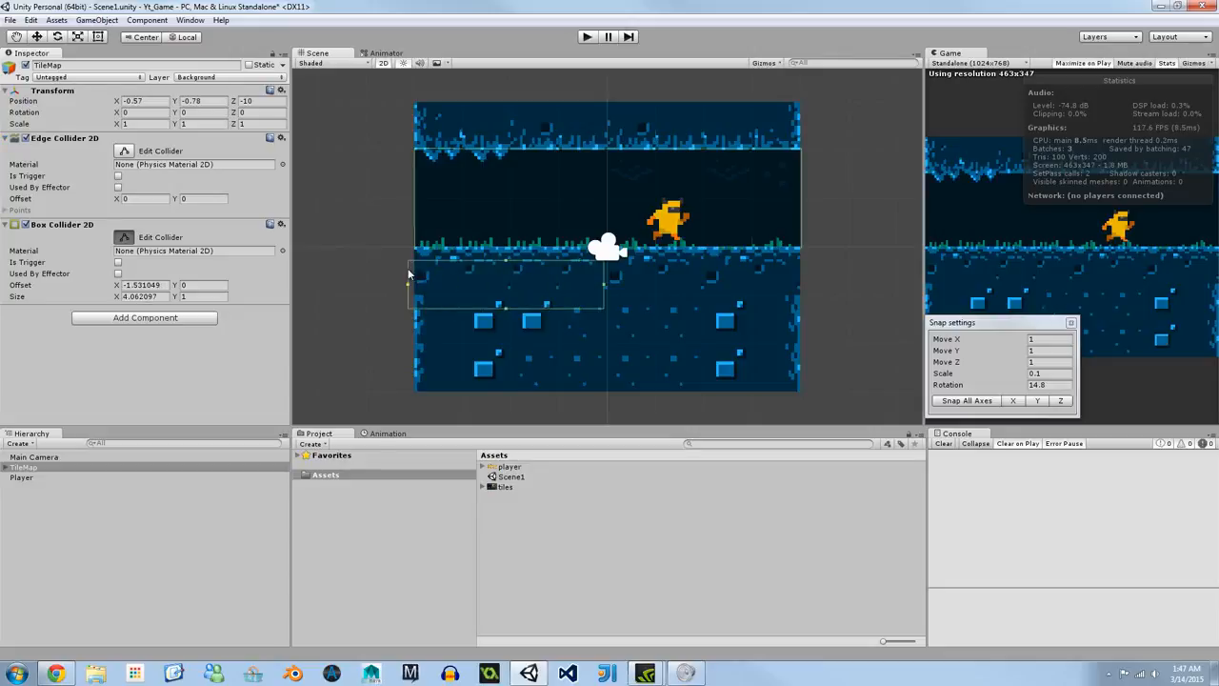
drag(409, 276, 509, 257)
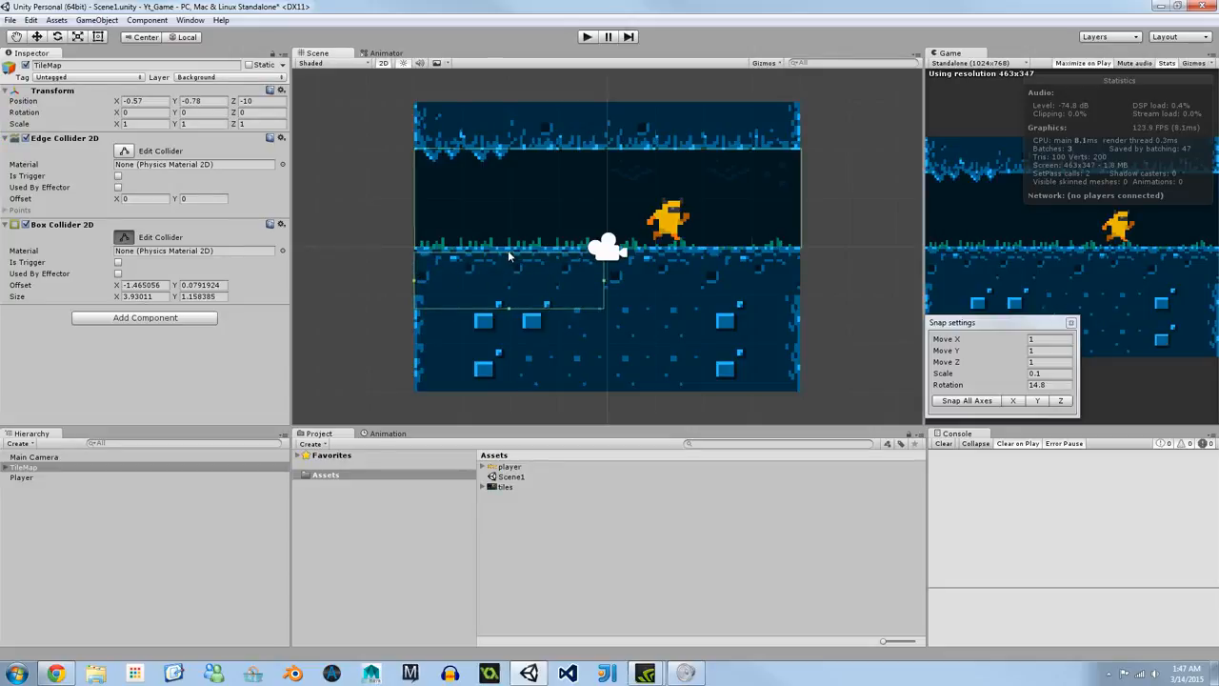
drag(509, 255, 793, 286)
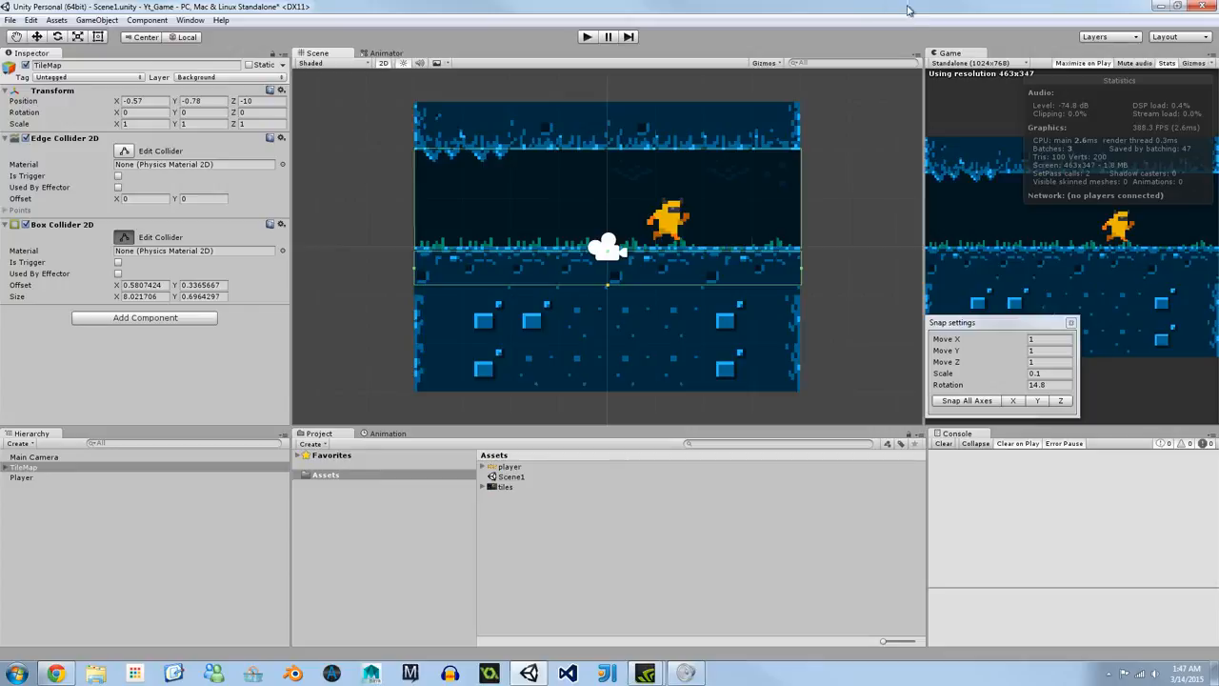
click(586, 36)
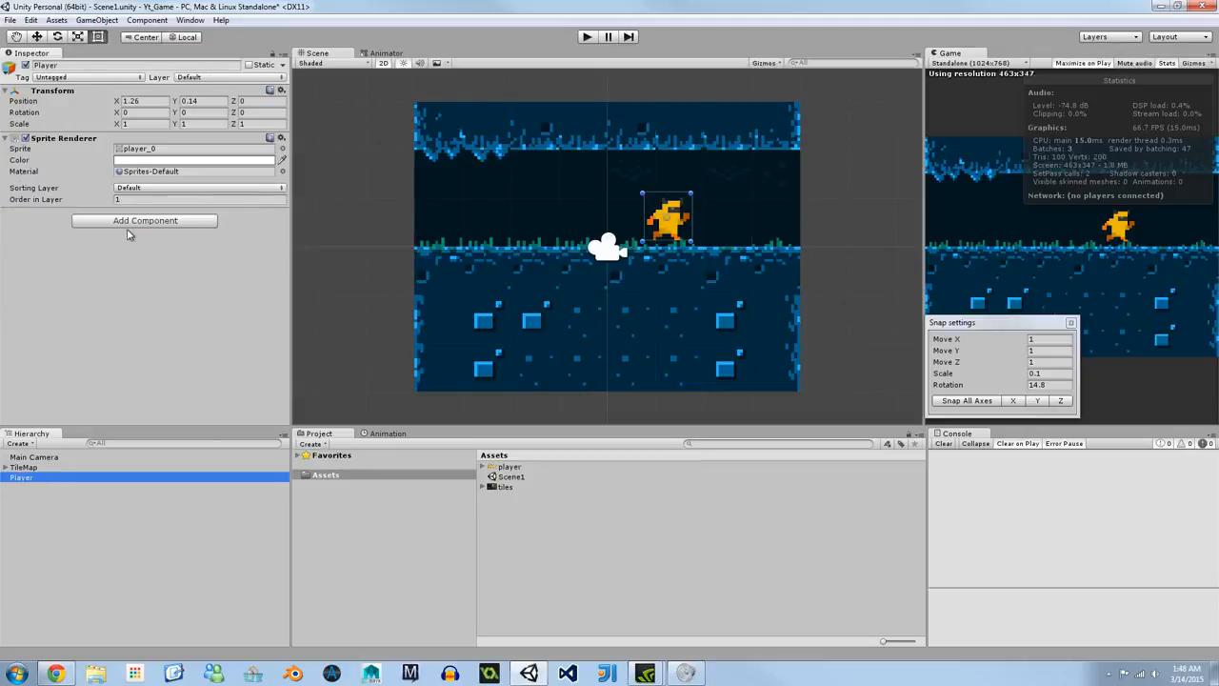
Add a Rigidbody 2D and a Box Collider 2D to the Player
click(145, 220)
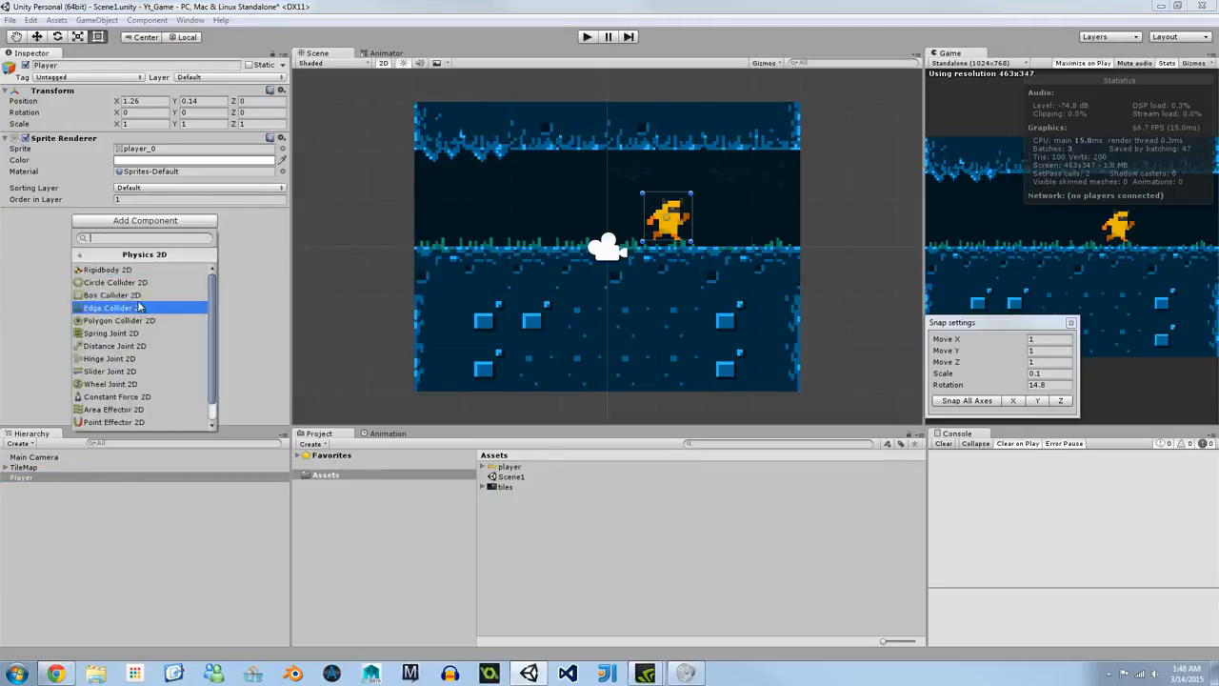
click(107, 269)
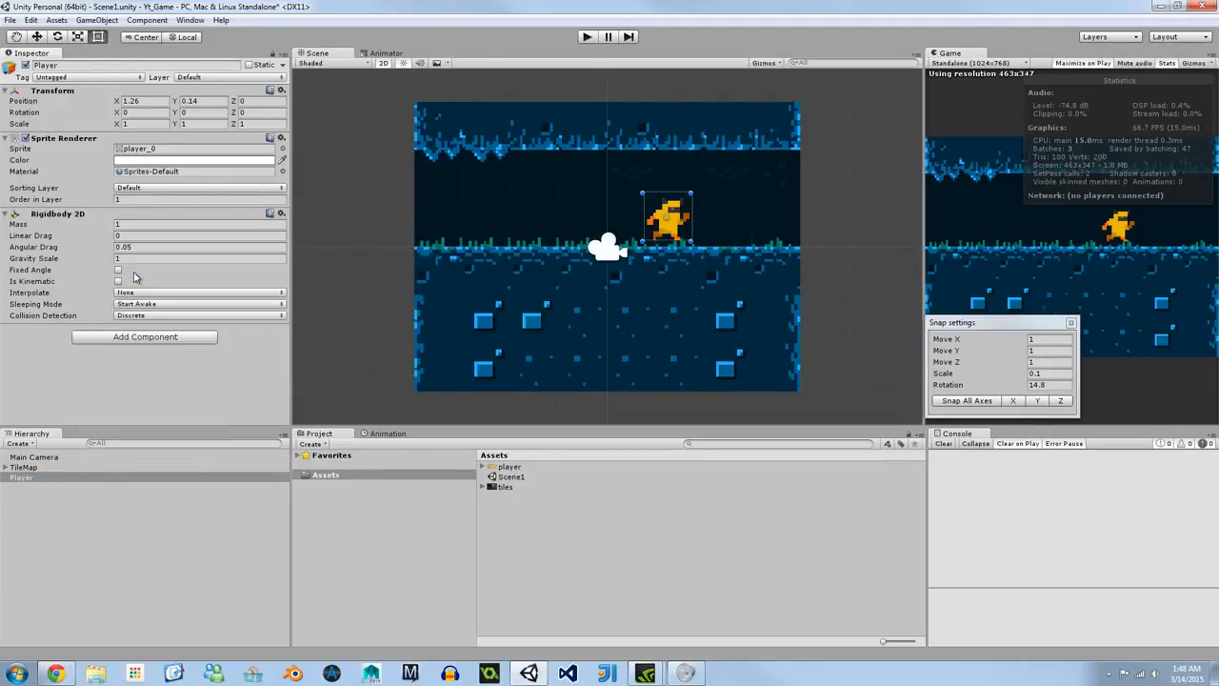
click(145, 336)
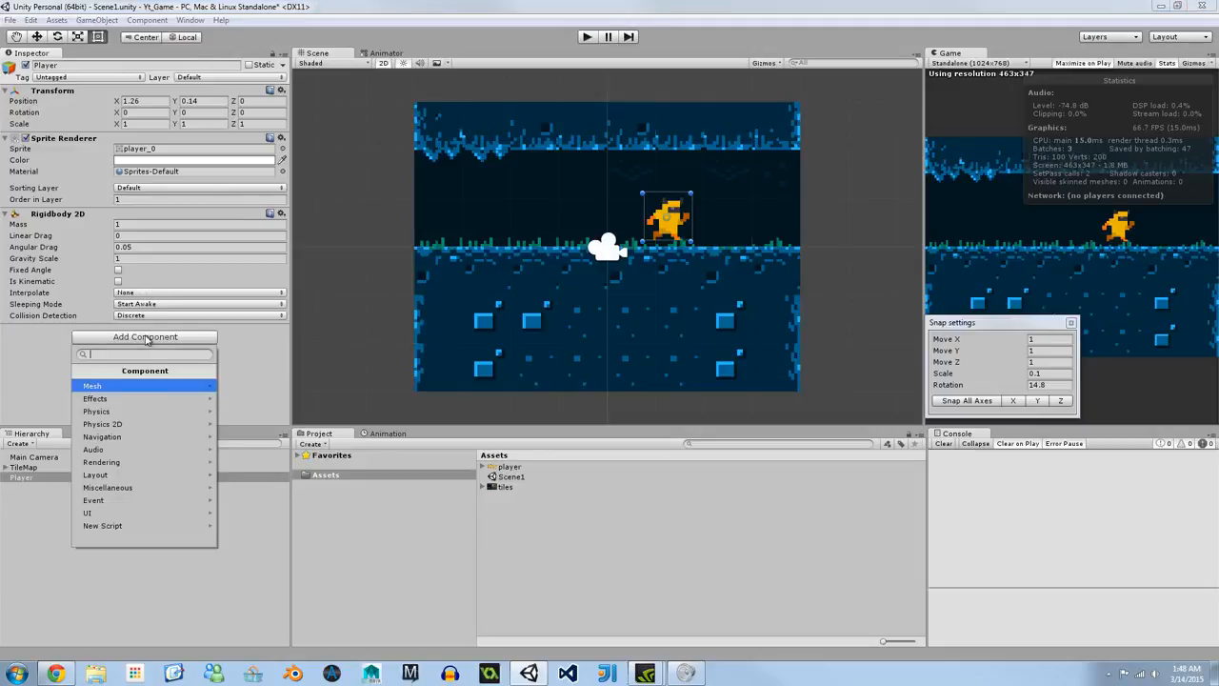
click(102, 424)
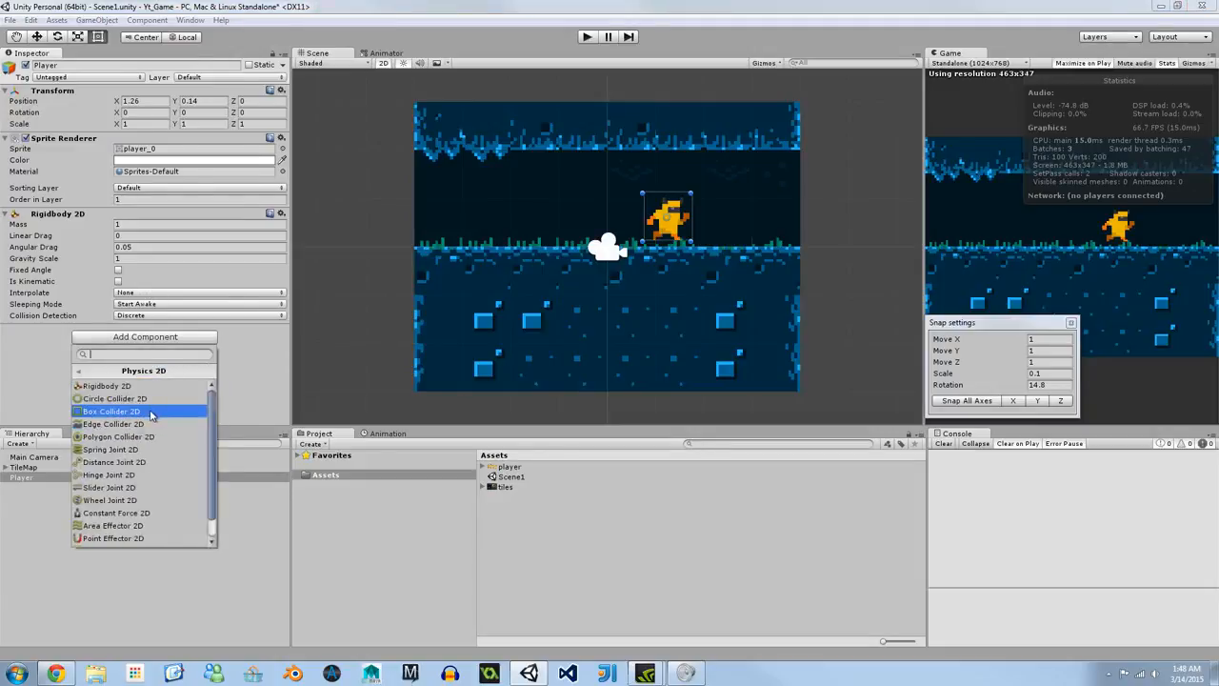
click(111, 411)
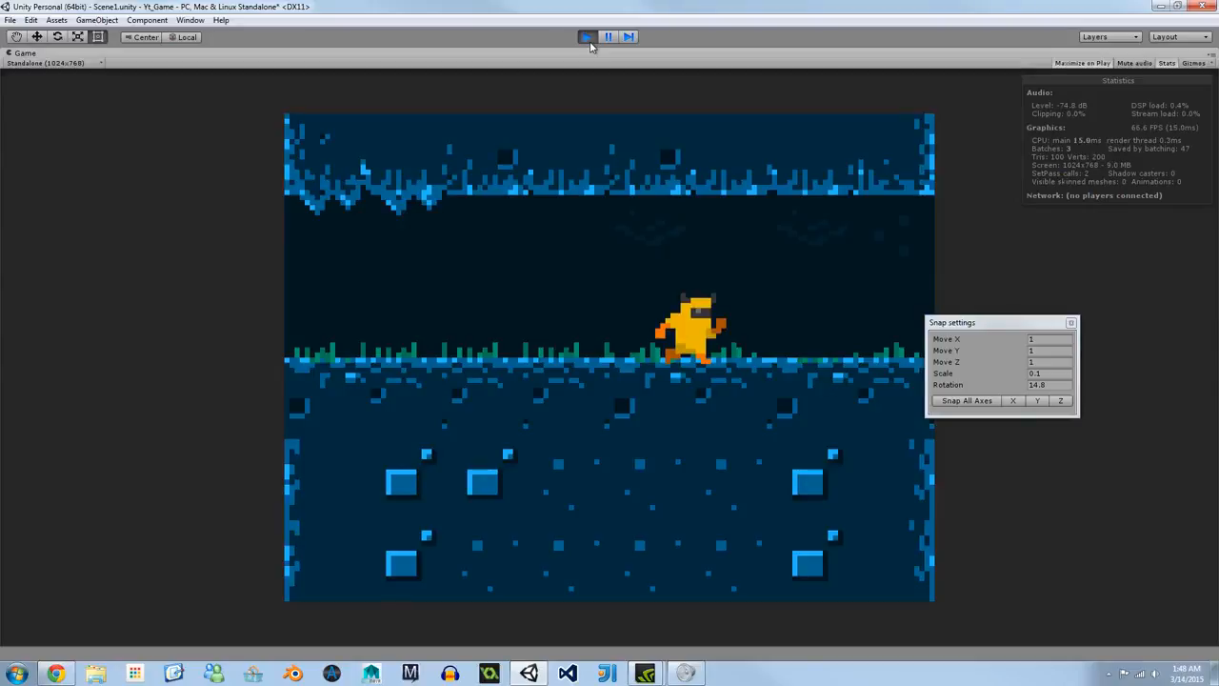
Exit Play mode
click(586, 36)
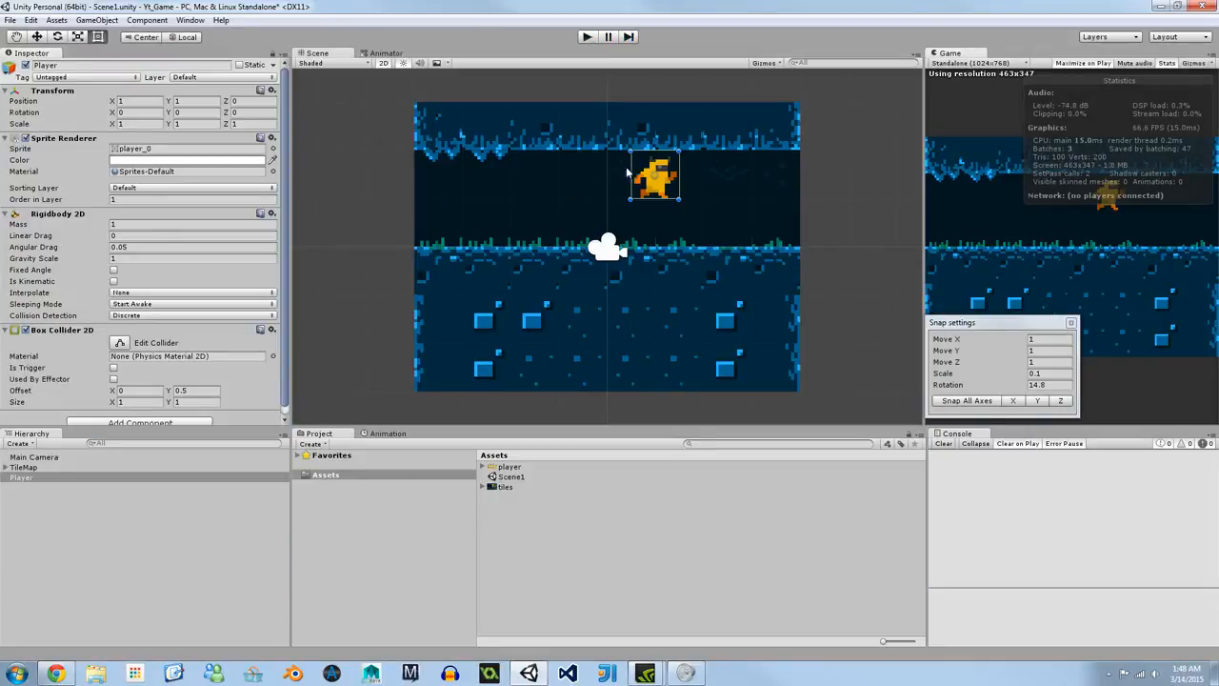
mouse_move(500, 148)
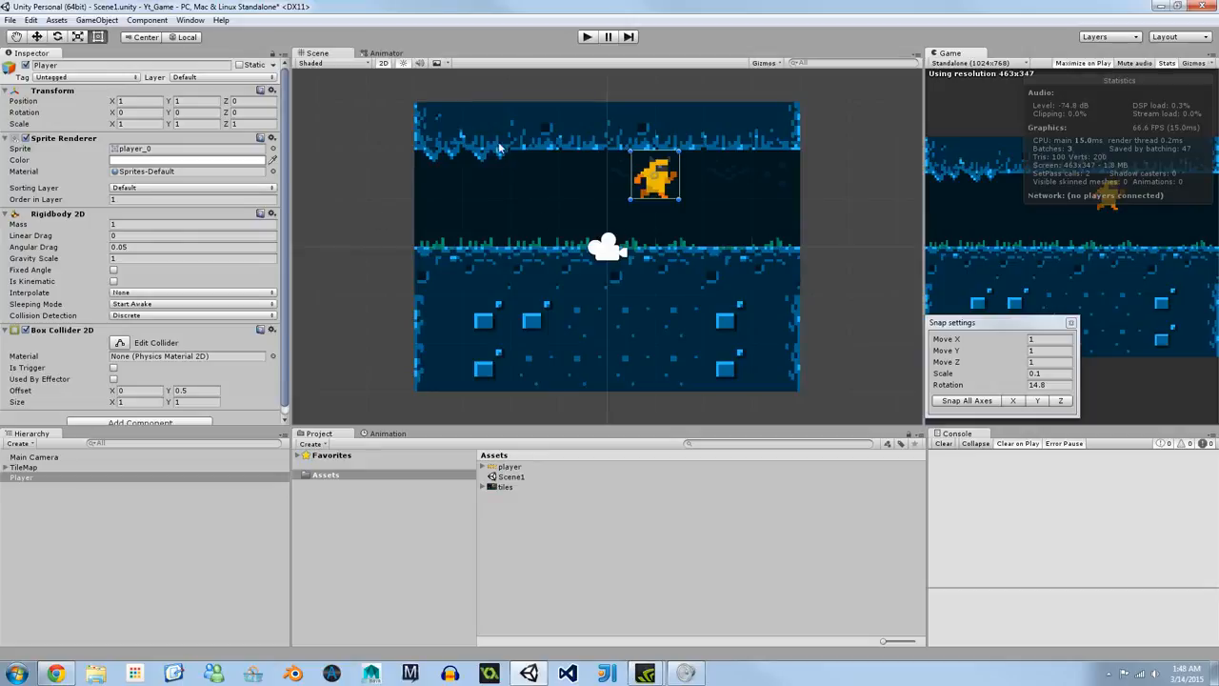
mouse_move(649, 287)
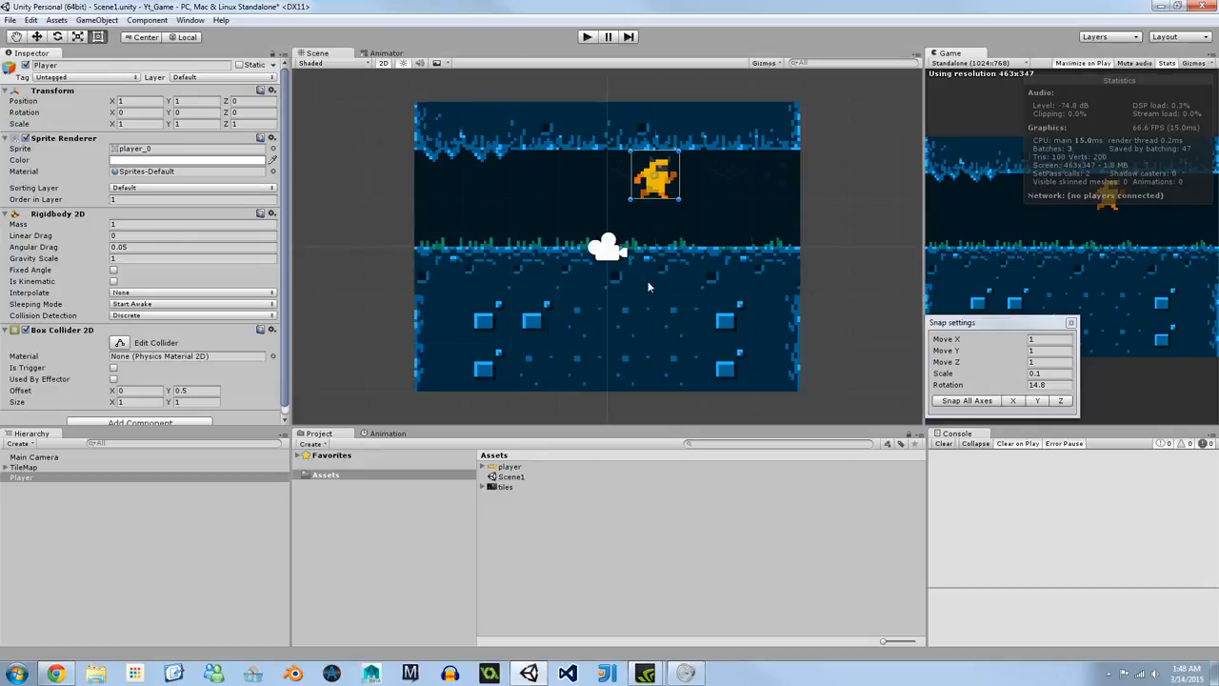
mouse_move(682, 331)
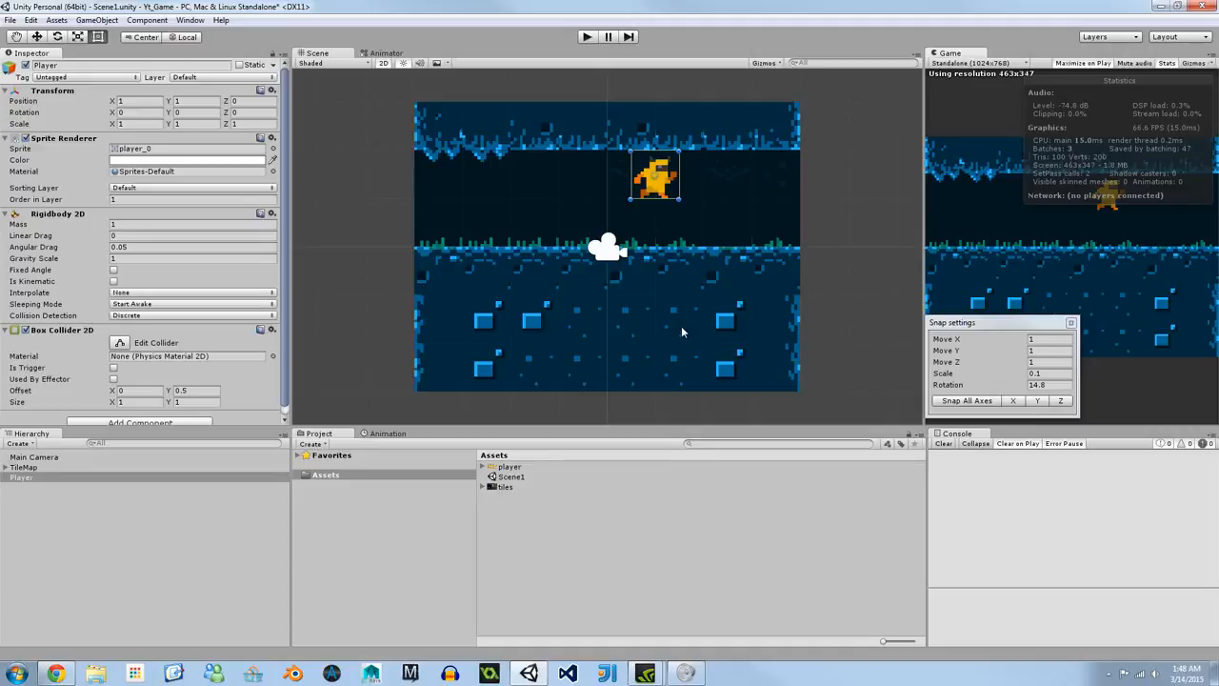